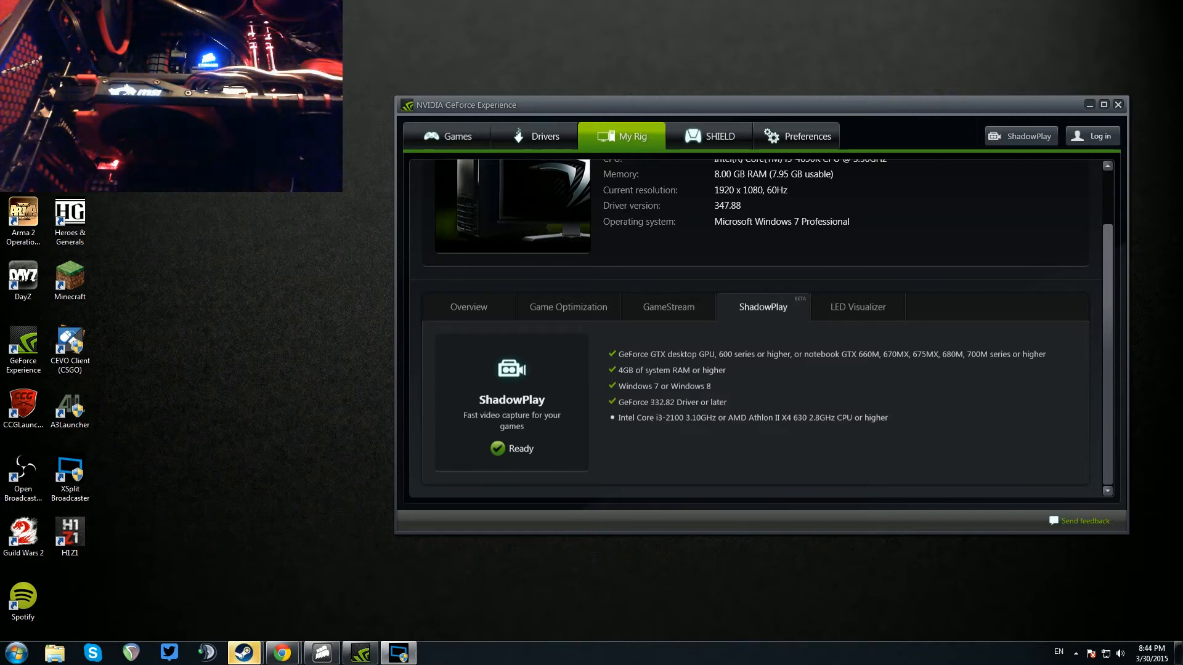
# - Show the My Rig page's LED Visualizer tab, marked Ready with all requirements checked
pyautogui.click(857, 306)
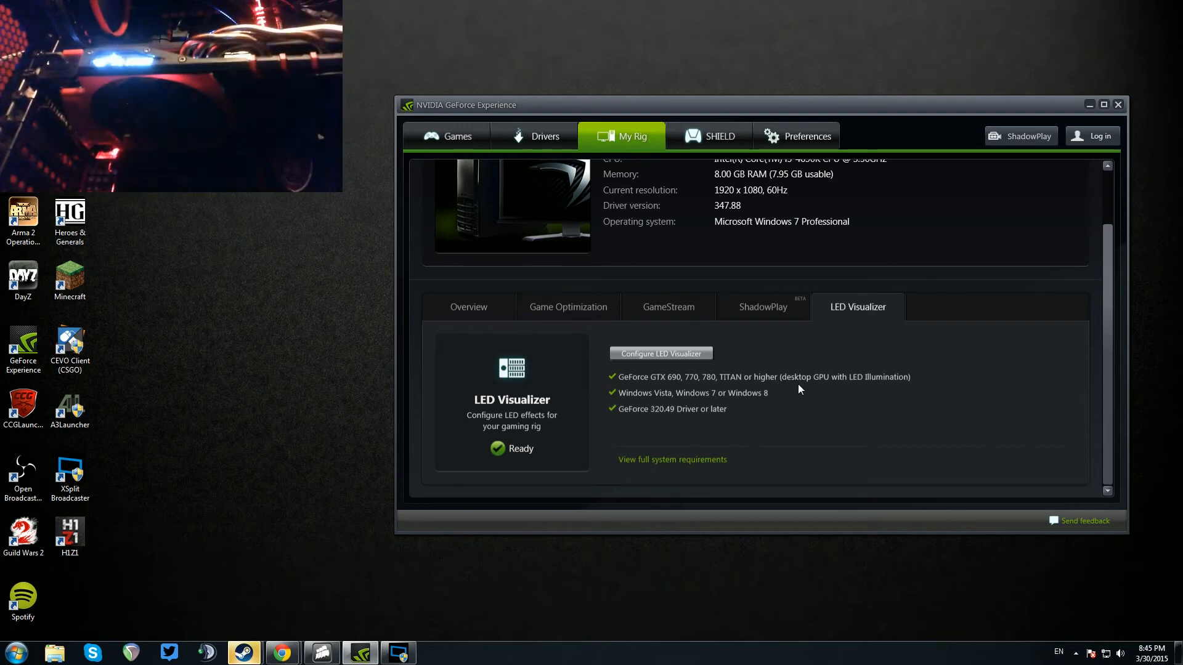
pyautogui.moveTo(763, 129)
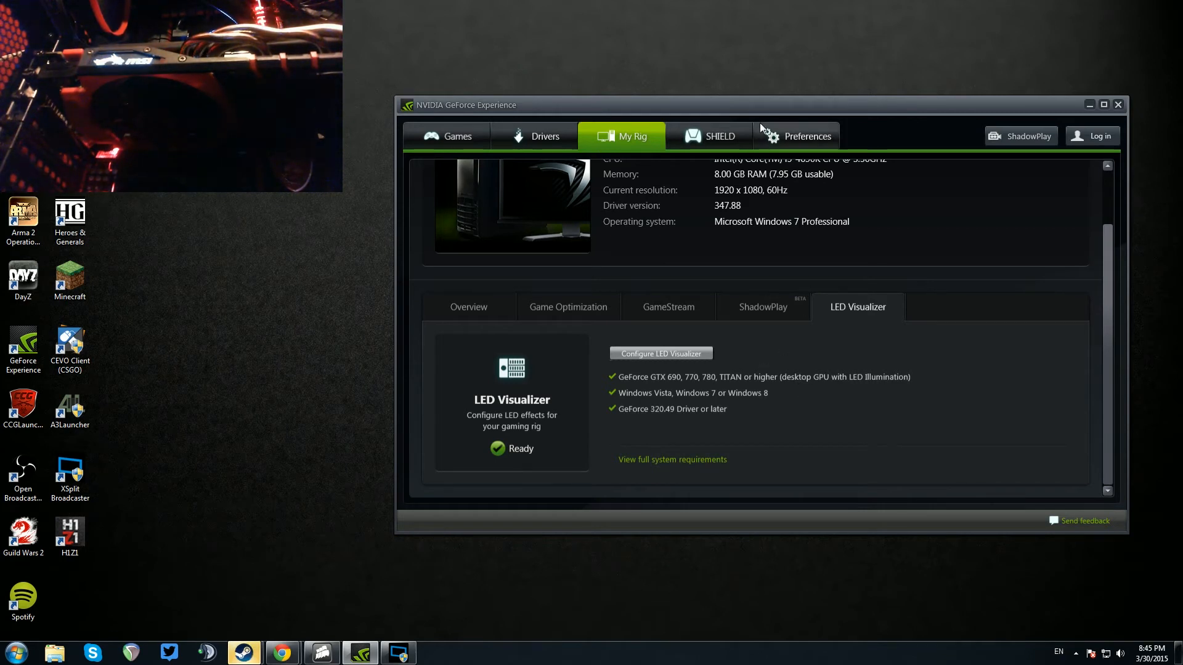
pyautogui.moveTo(857, 334)
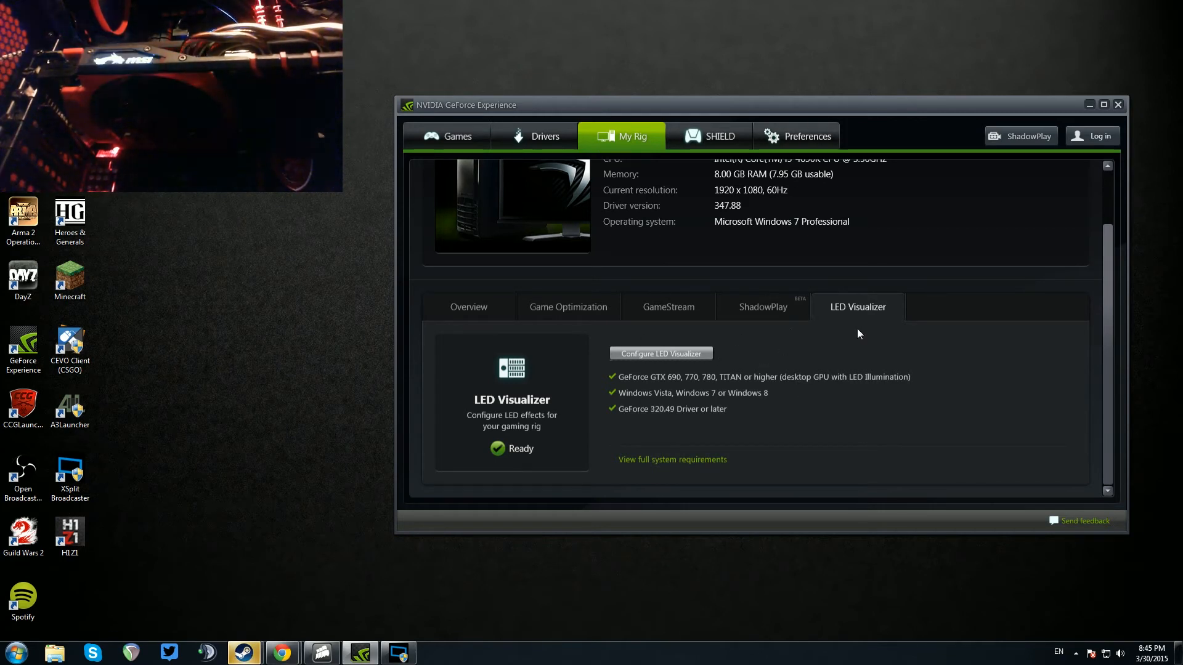
pyautogui.moveTo(601, 387)
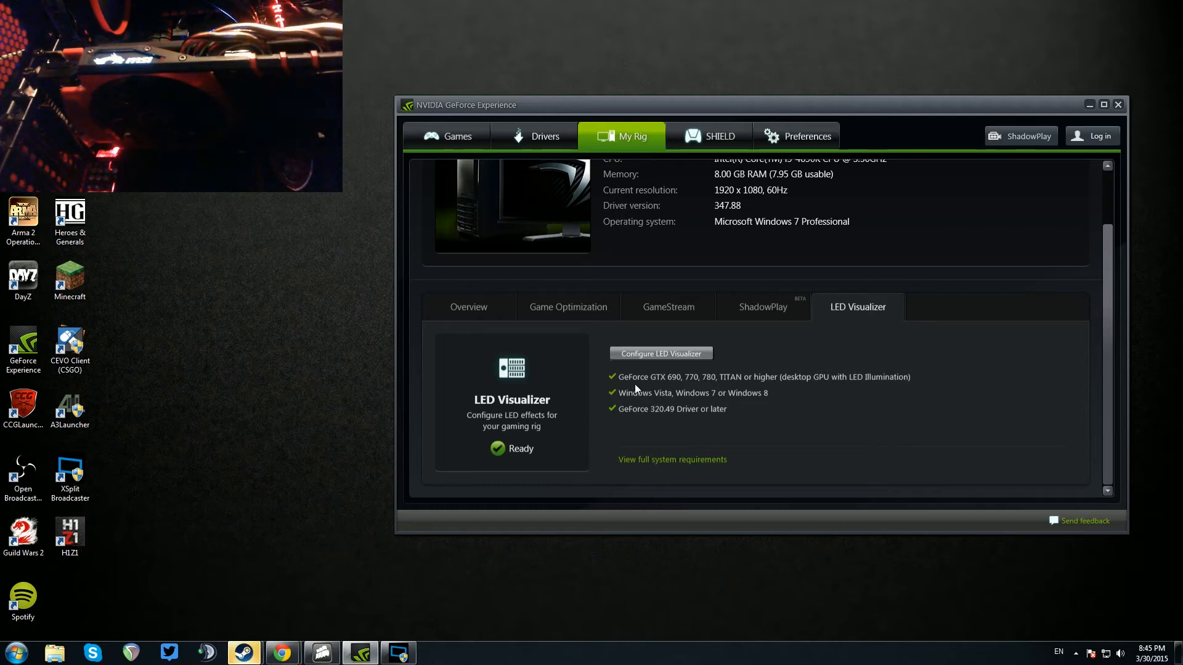
pyautogui.moveTo(675, 373)
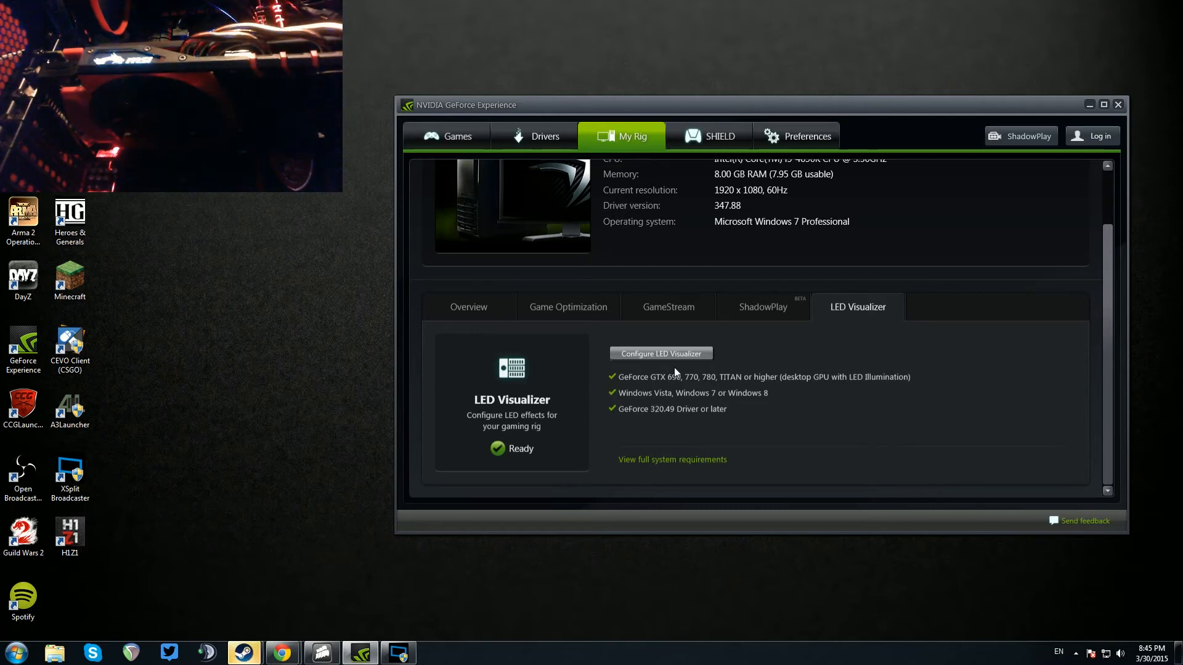
pyautogui.moveTo(690, 399)
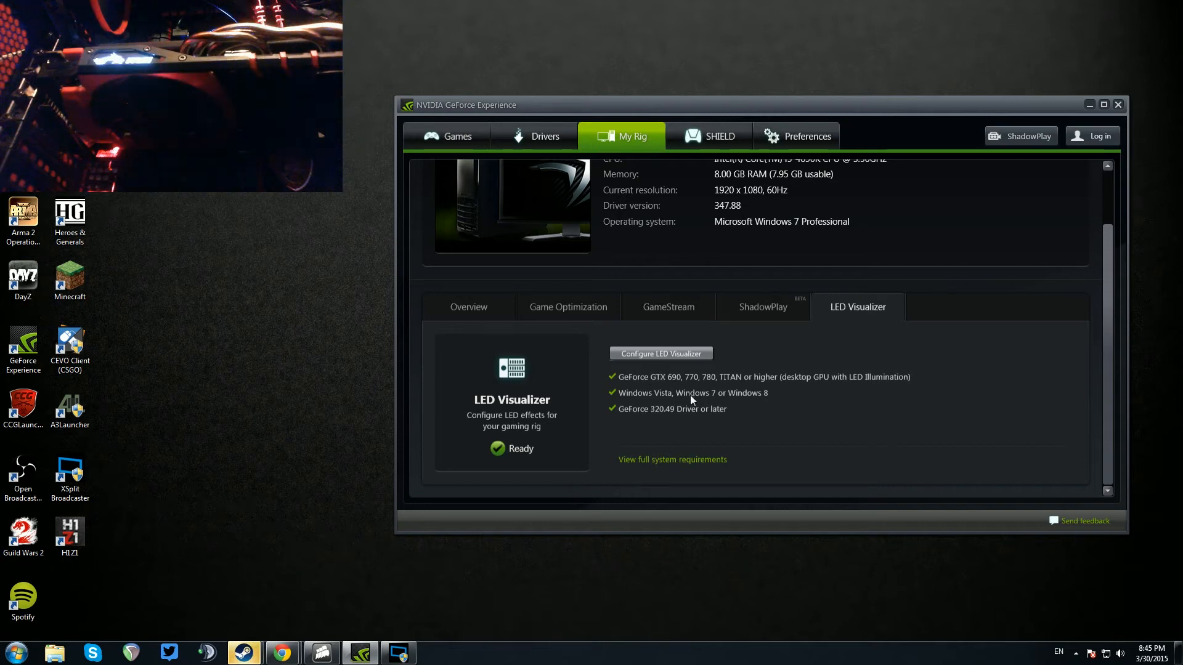
pyautogui.moveTo(707, 390)
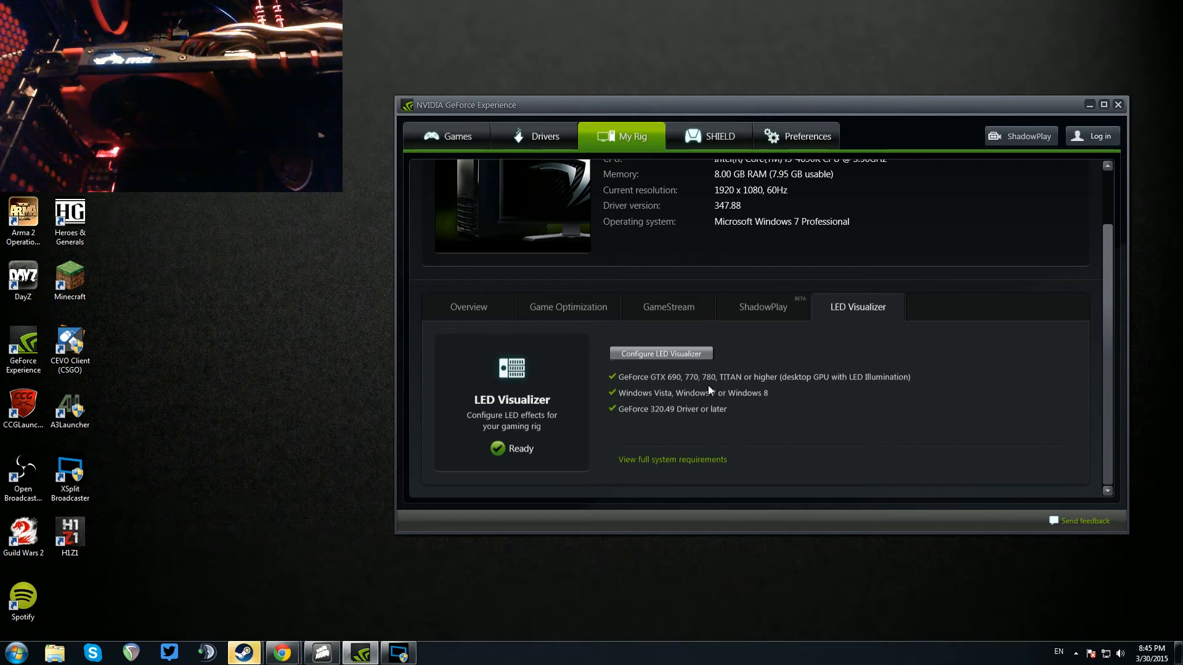
pyautogui.moveTo(964, 407)
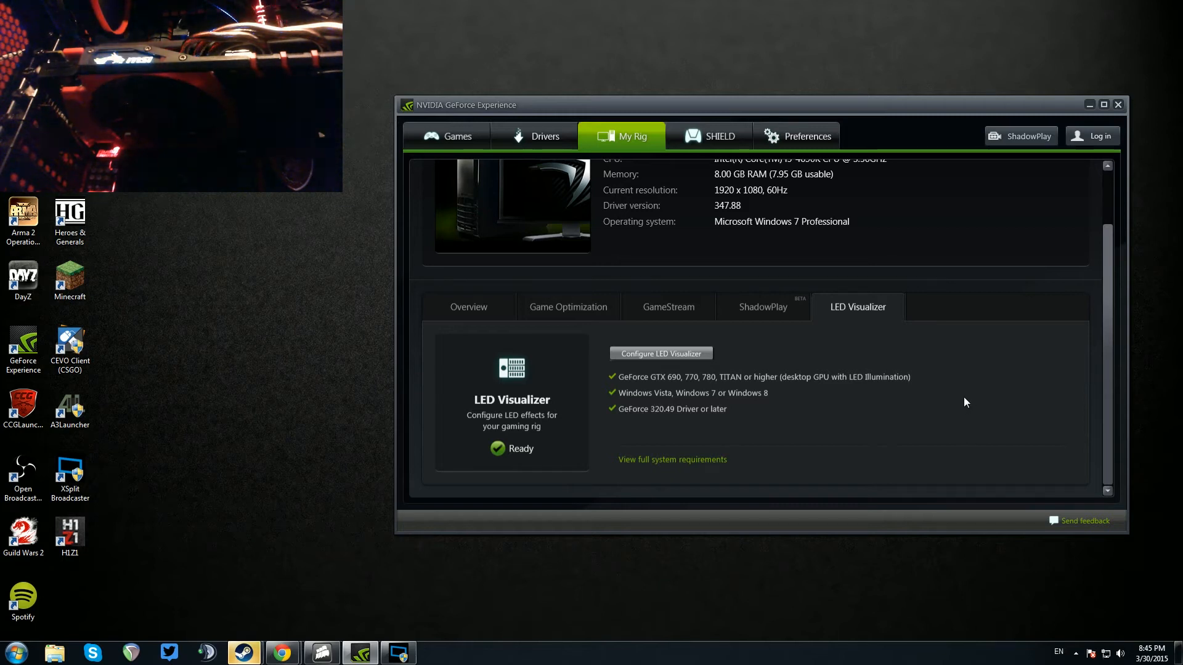
pyautogui.moveTo(728, 386)
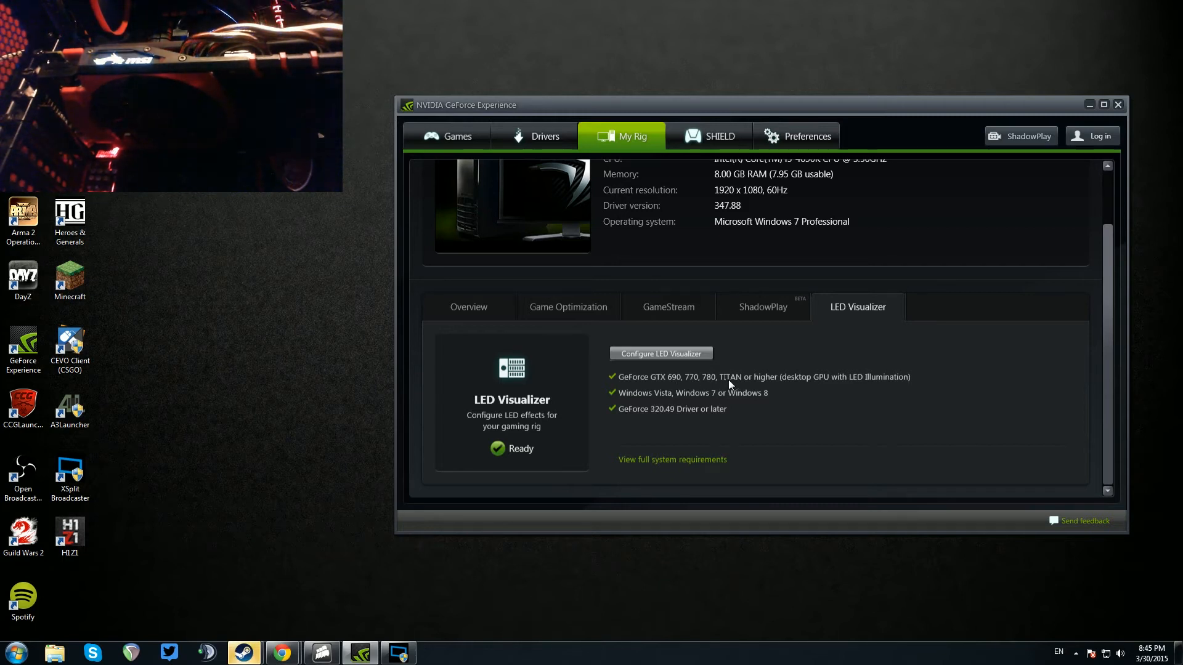
pyautogui.moveTo(818, 382)
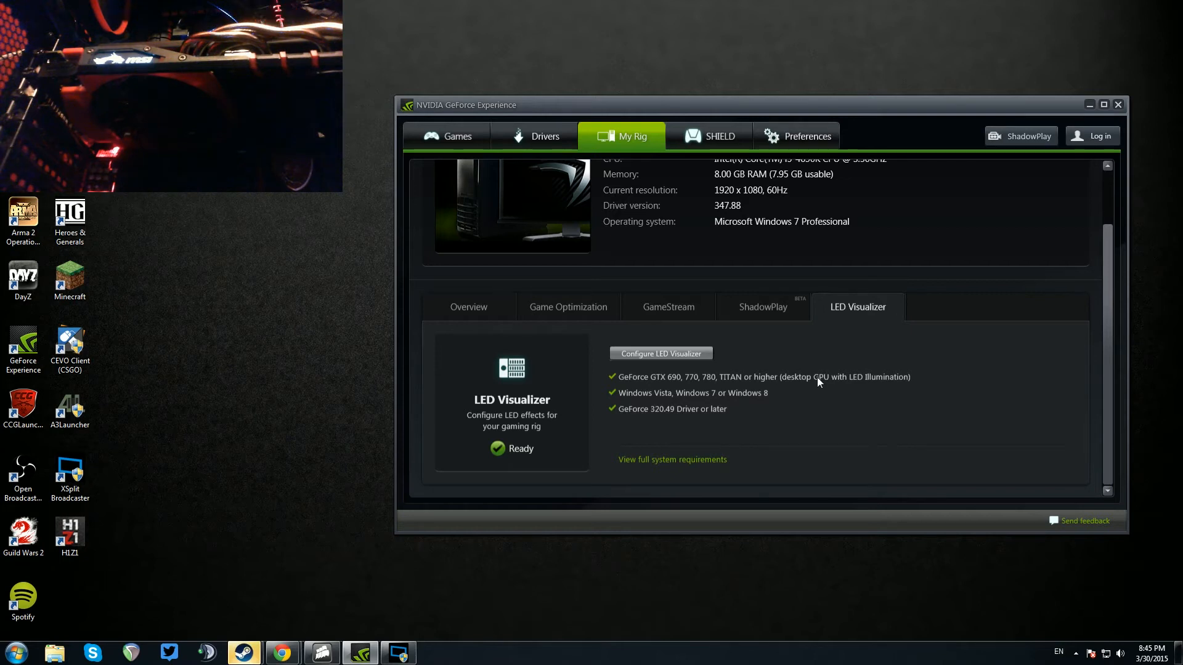
pyautogui.moveTo(705, 436)
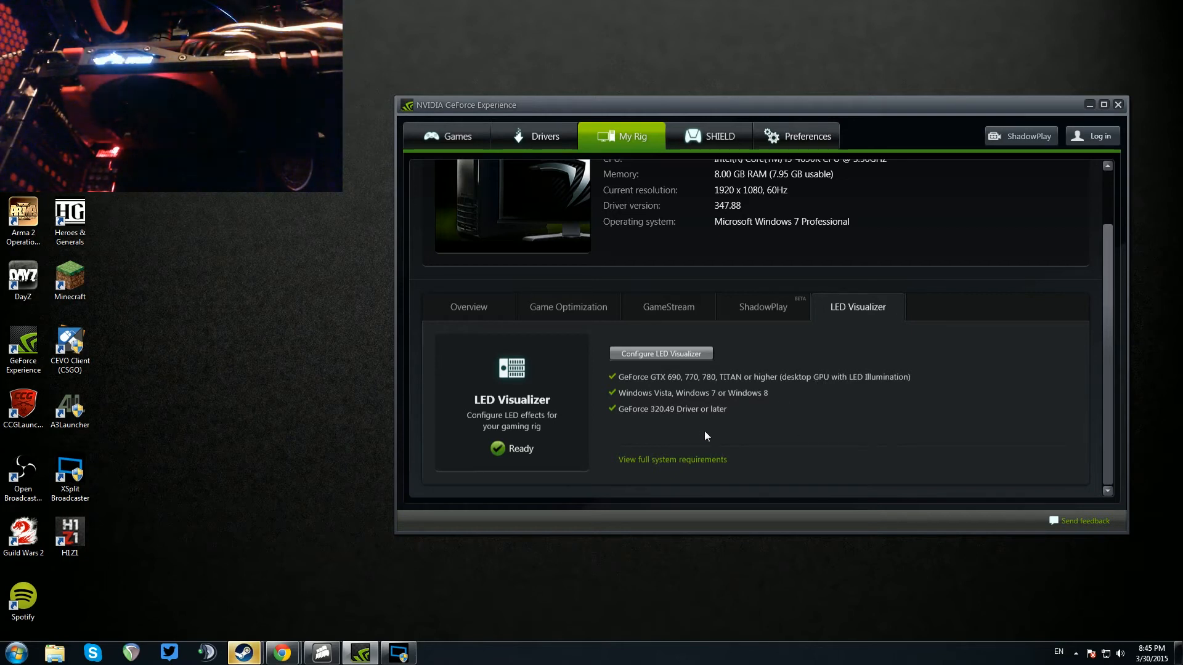
pyautogui.moveTo(694, 433)
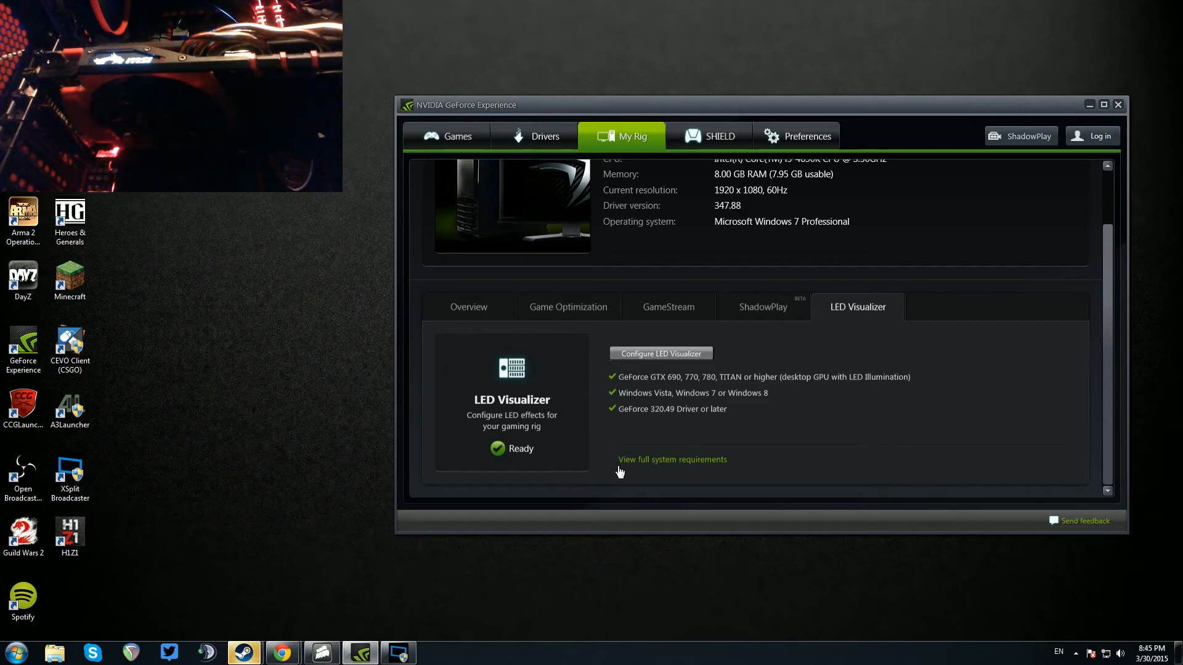
pyautogui.moveTo(481, 429)
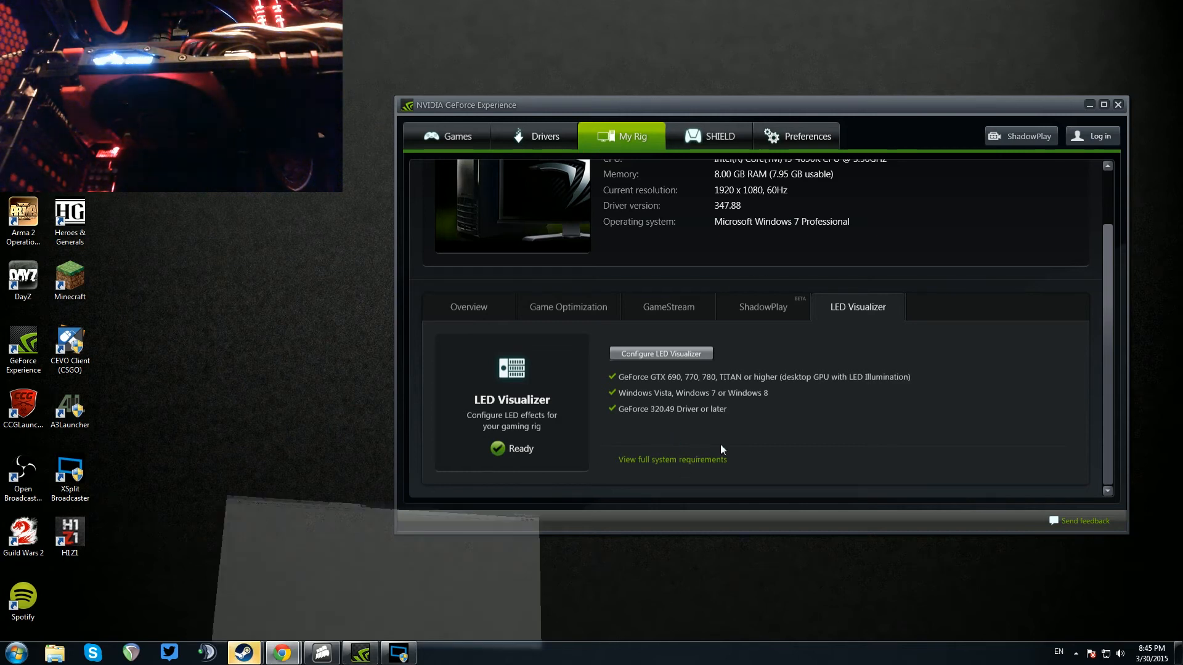
pyautogui.click(671, 458)
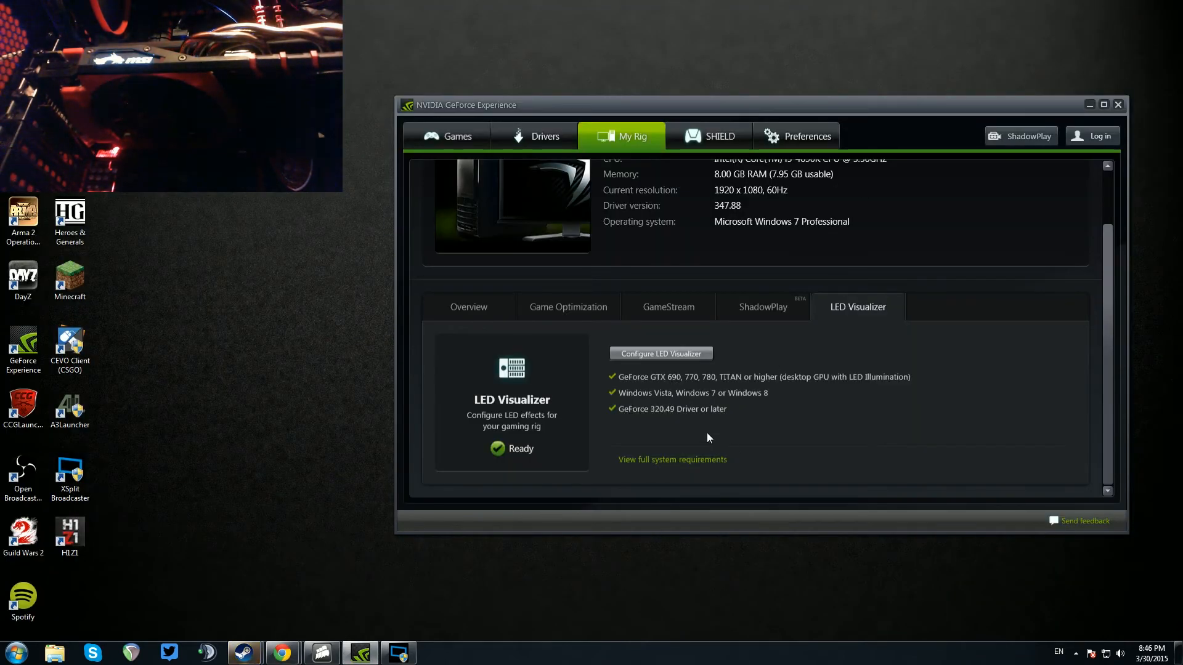
pyautogui.moveTo(641, 402)
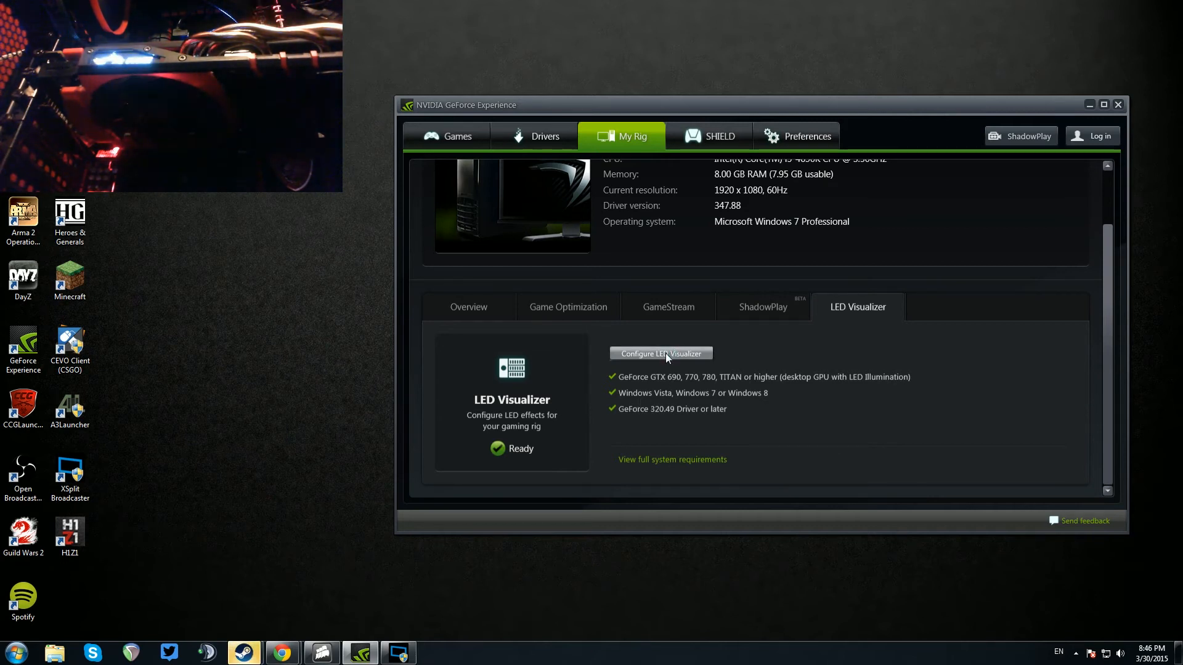
# - Open the GTX 960 LED effects settings and list the Off, On and GPU-alarm modes
pyautogui.click(659, 353)
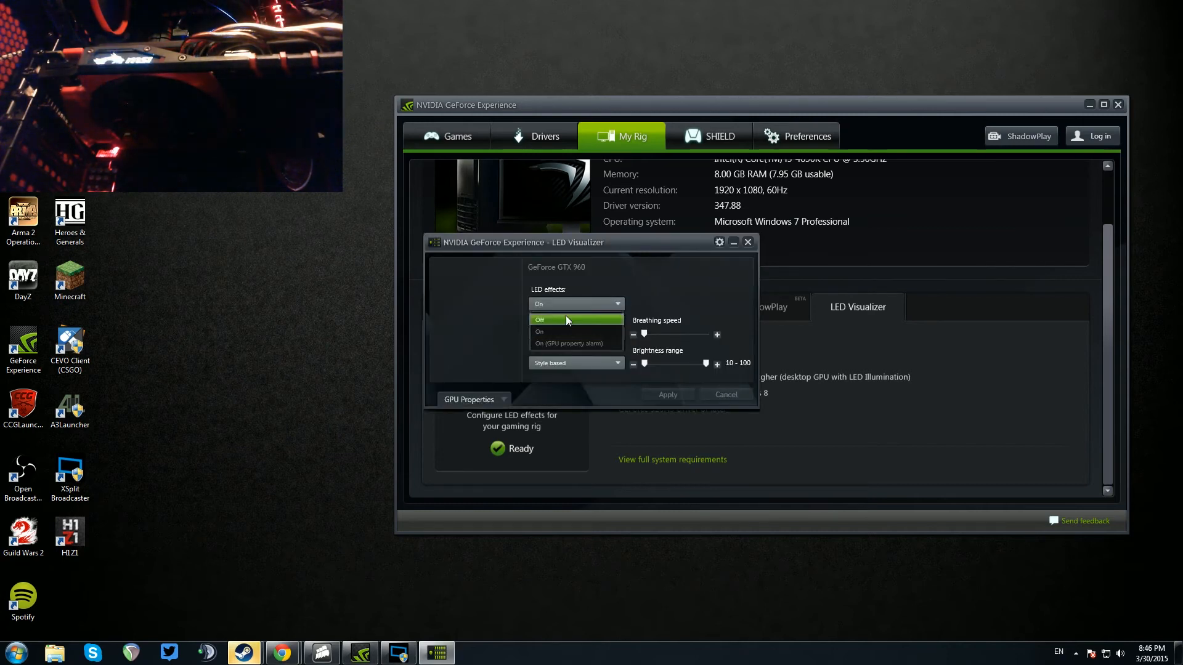
pyautogui.click(567, 319)
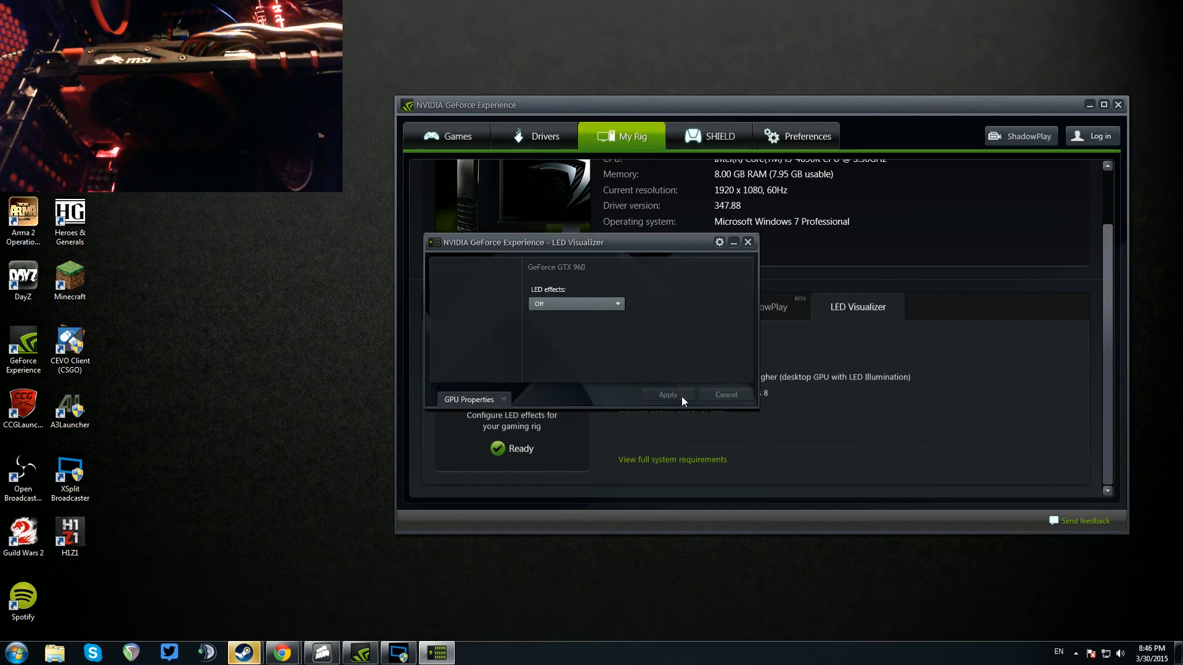
pyautogui.click(575, 303)
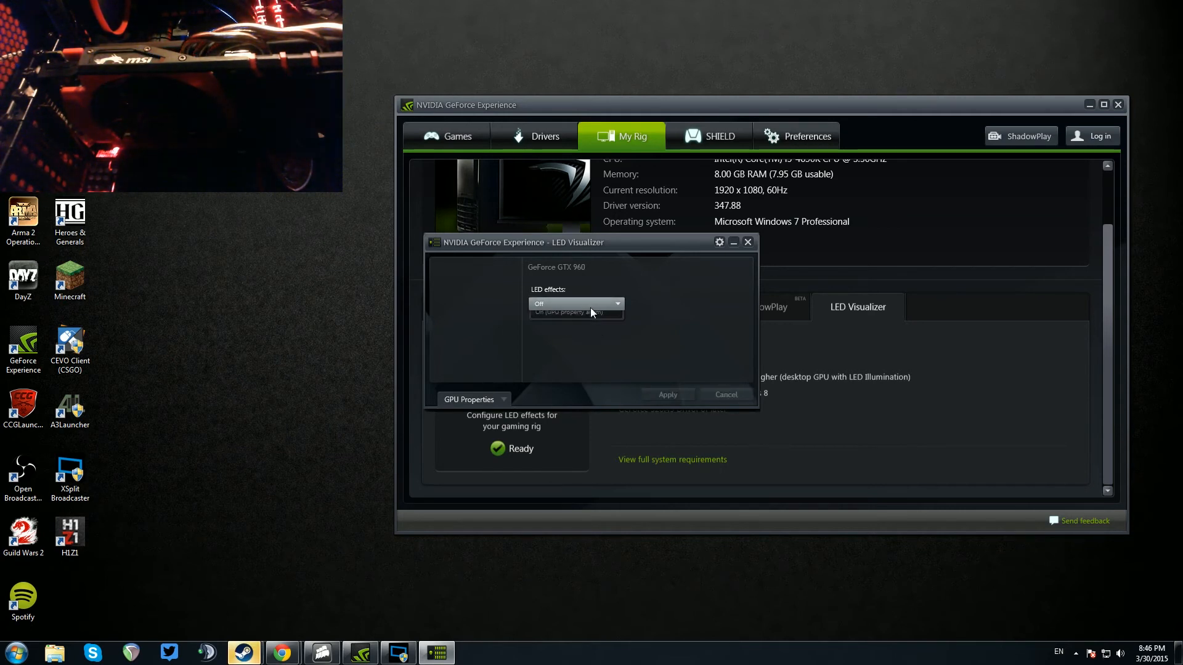
pyautogui.click(575, 303)
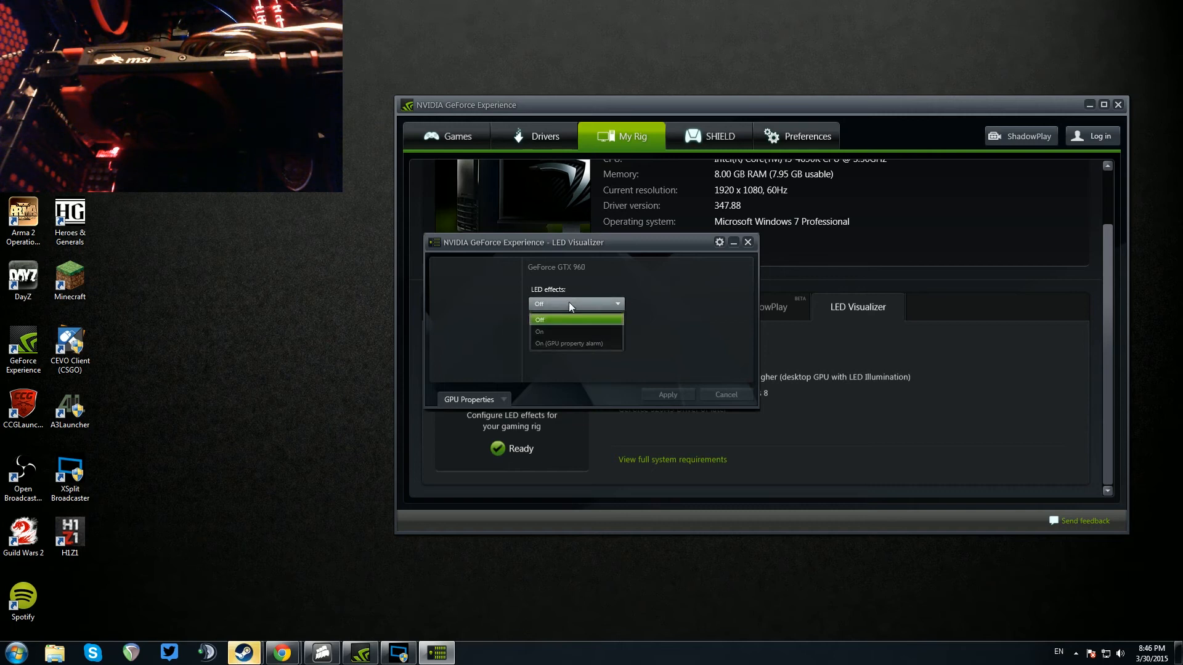
pyautogui.moveTo(576, 343)
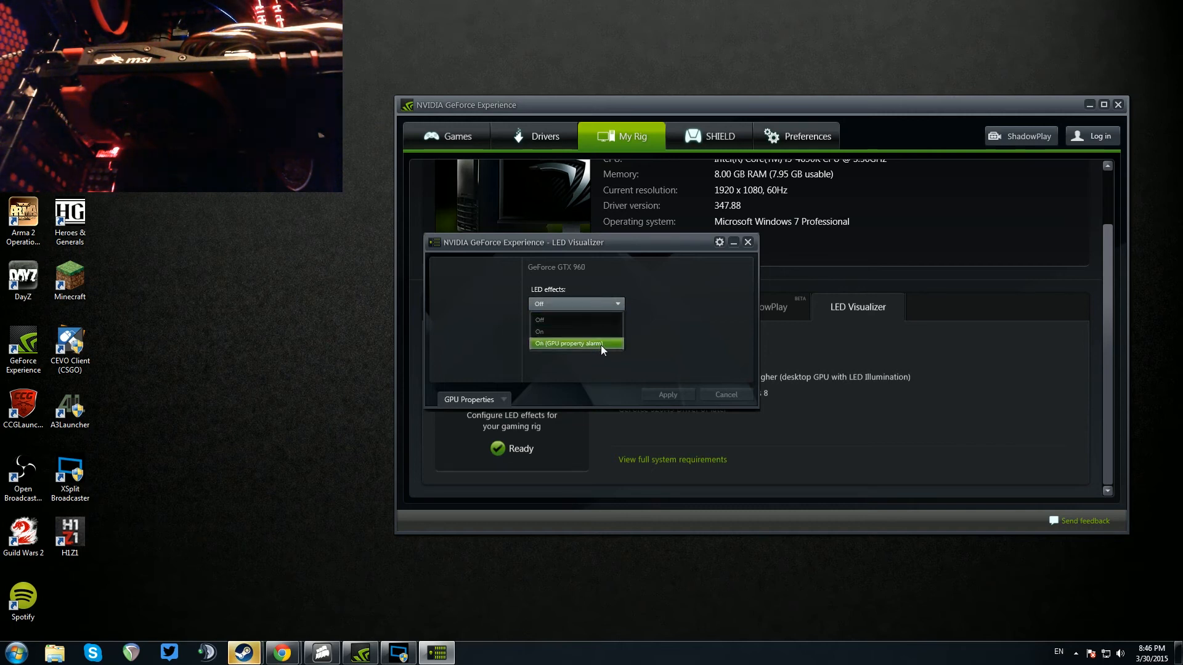
# - Turn LED effects On and try the Flashing and Dual flashing styles
pyautogui.click(574, 332)
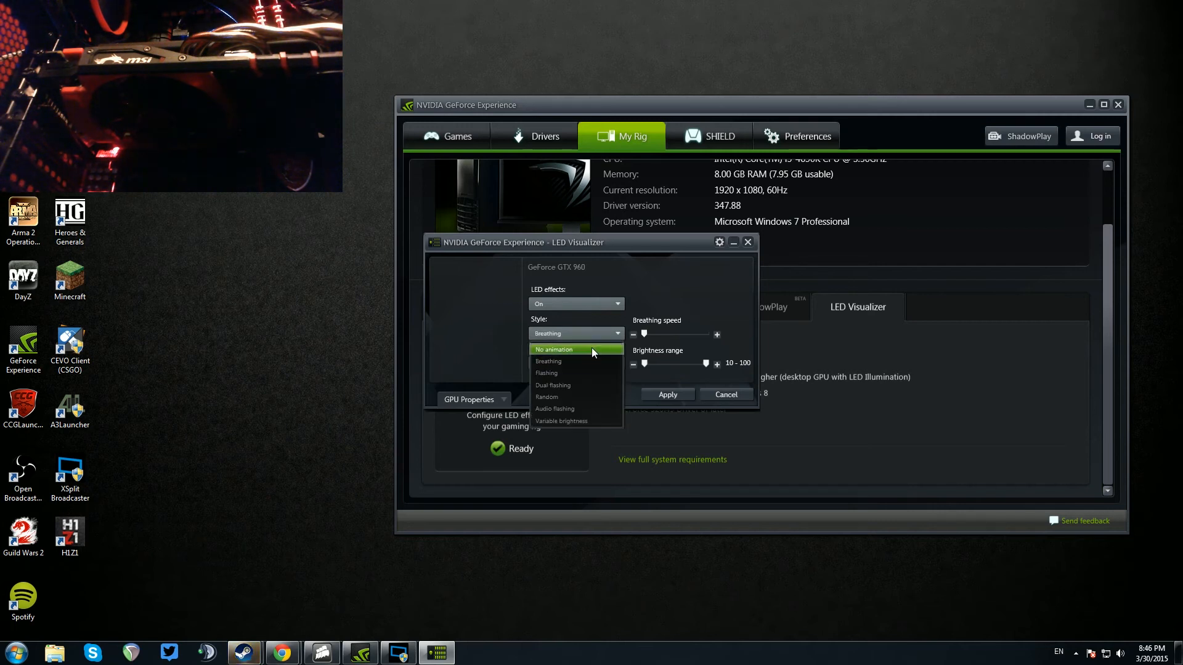
pyautogui.click(545, 372)
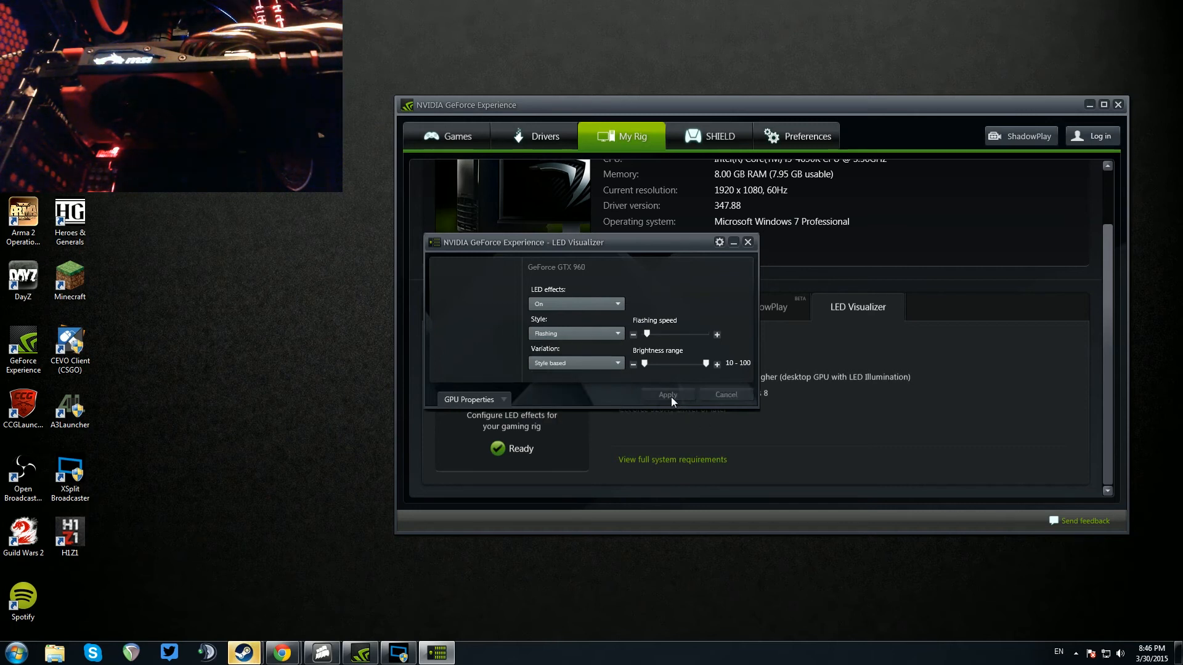
pyautogui.moveTo(674, 398)
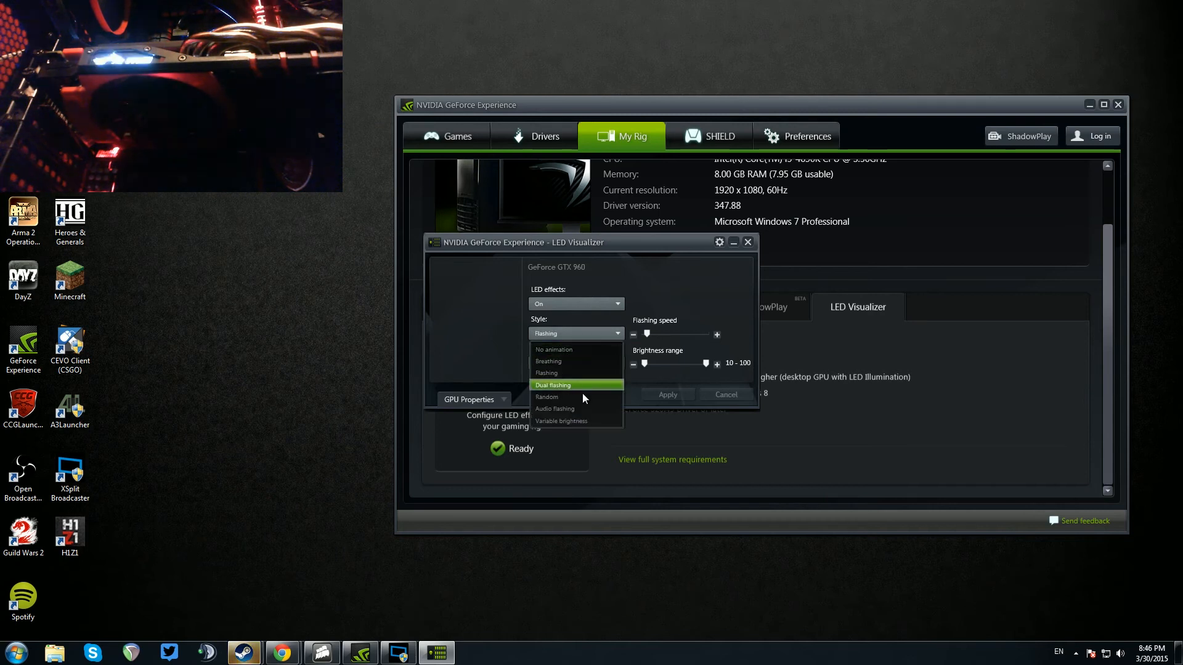
pyautogui.click(553, 385)
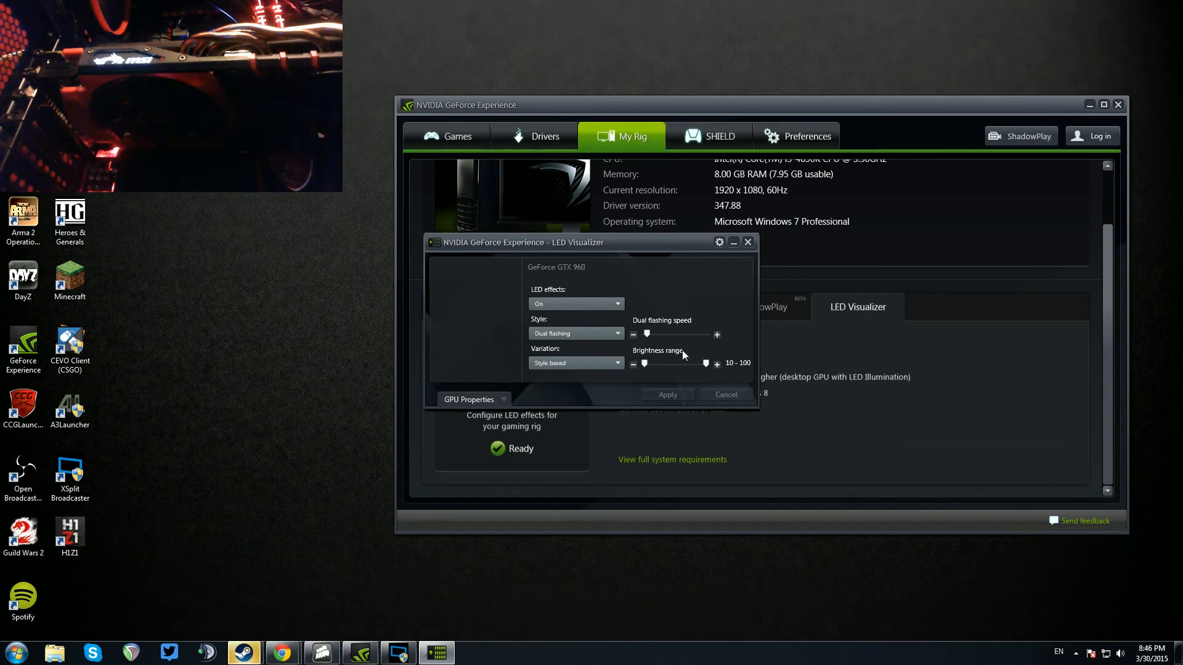
# - Apply the Audio flashing style, then switch the style to Breathing
pyautogui.click(575, 334)
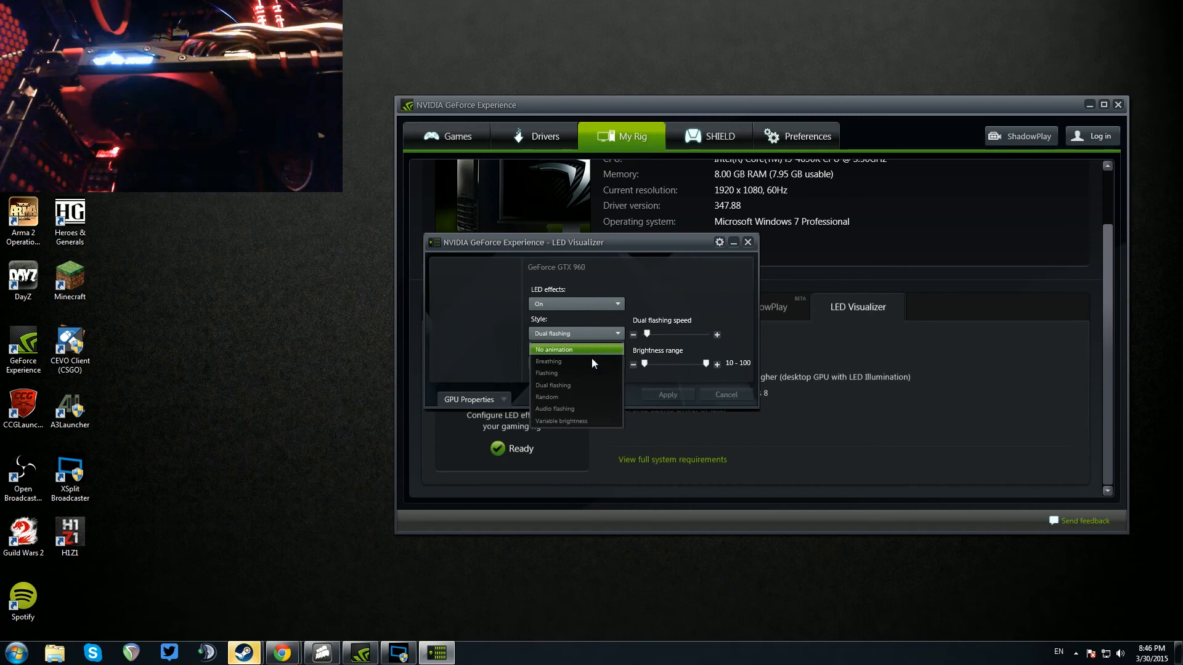
pyautogui.moveTo(591, 397)
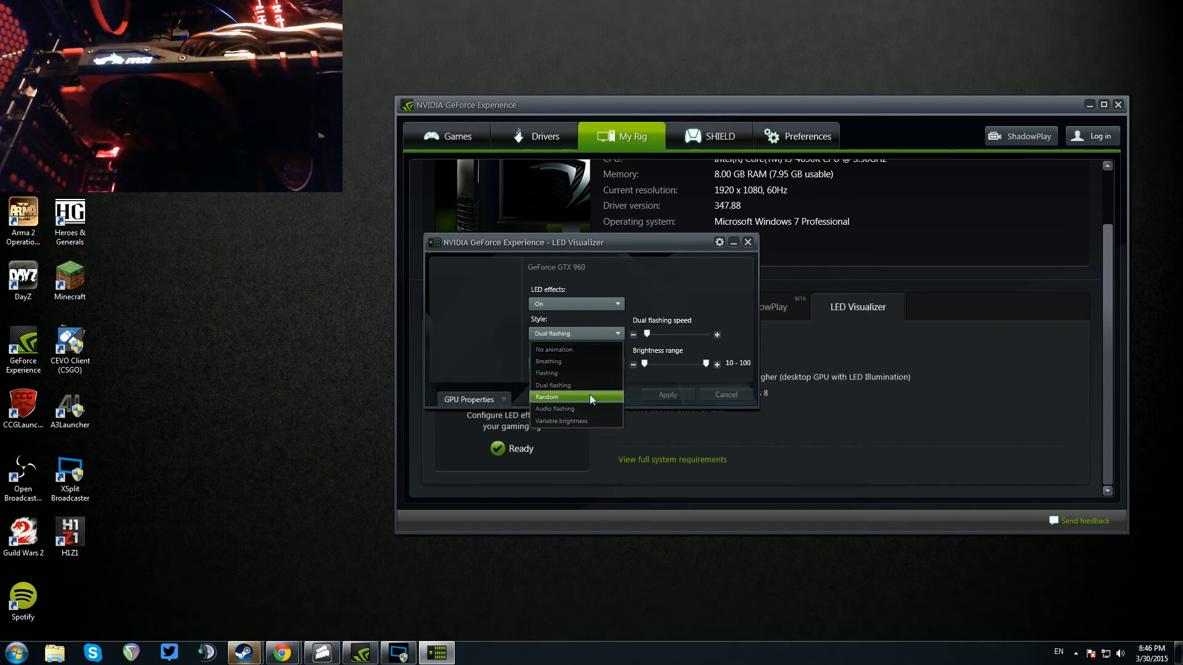
pyautogui.moveTo(586, 409)
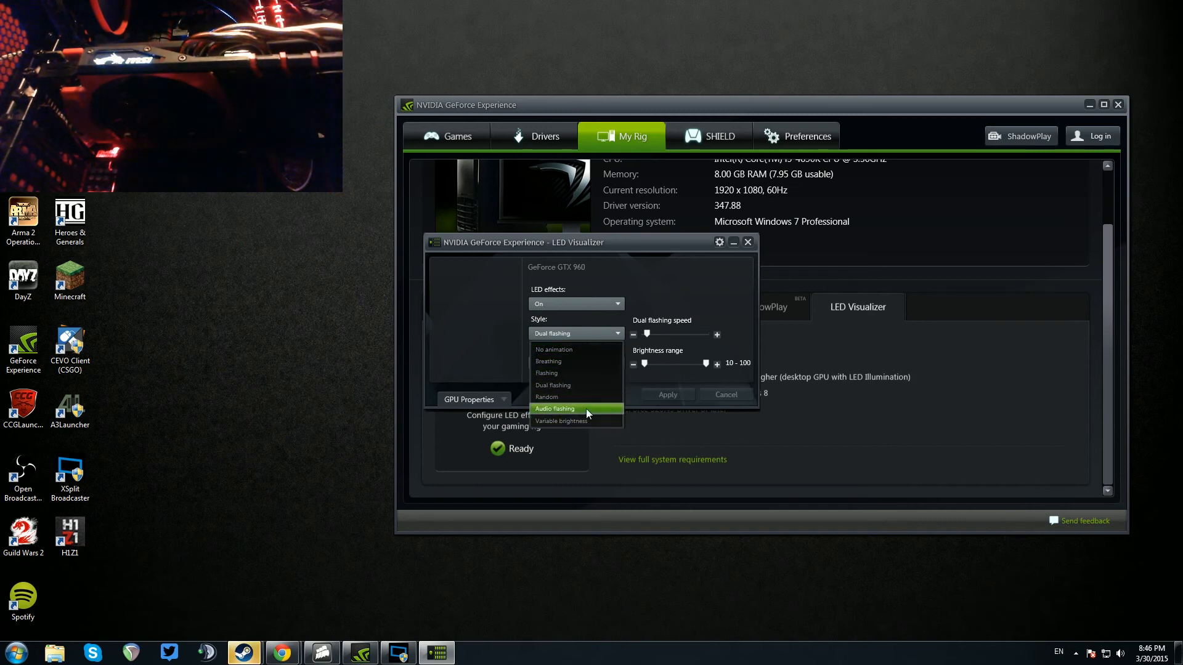
pyautogui.click(555, 409)
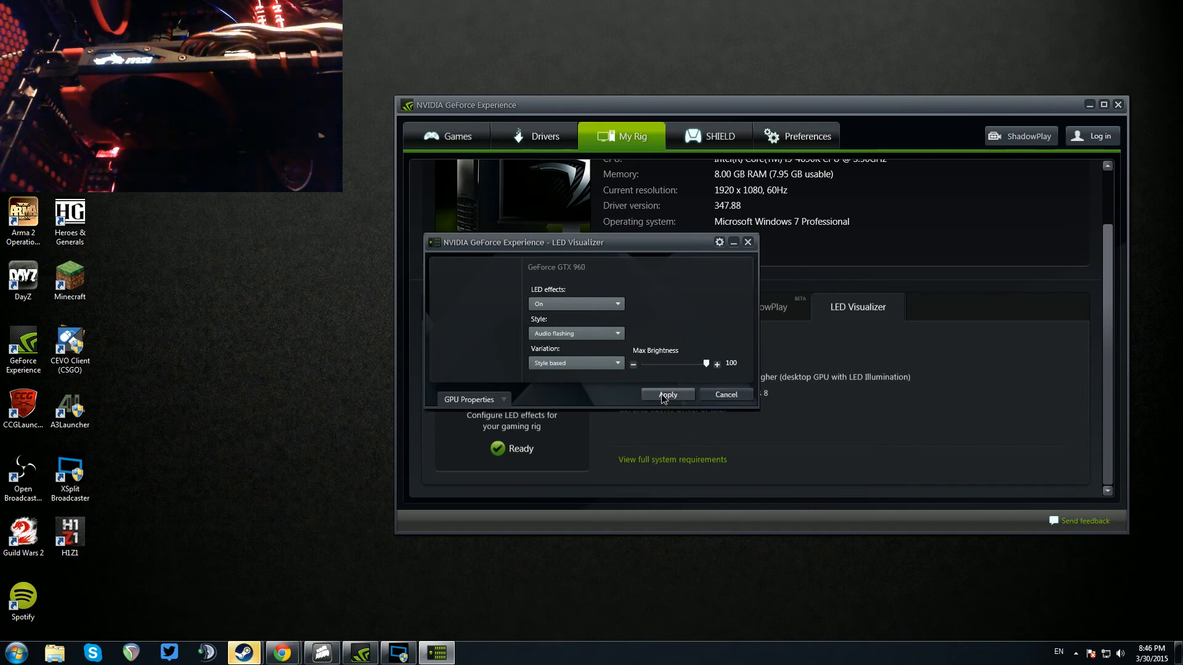
pyautogui.click(666, 394)
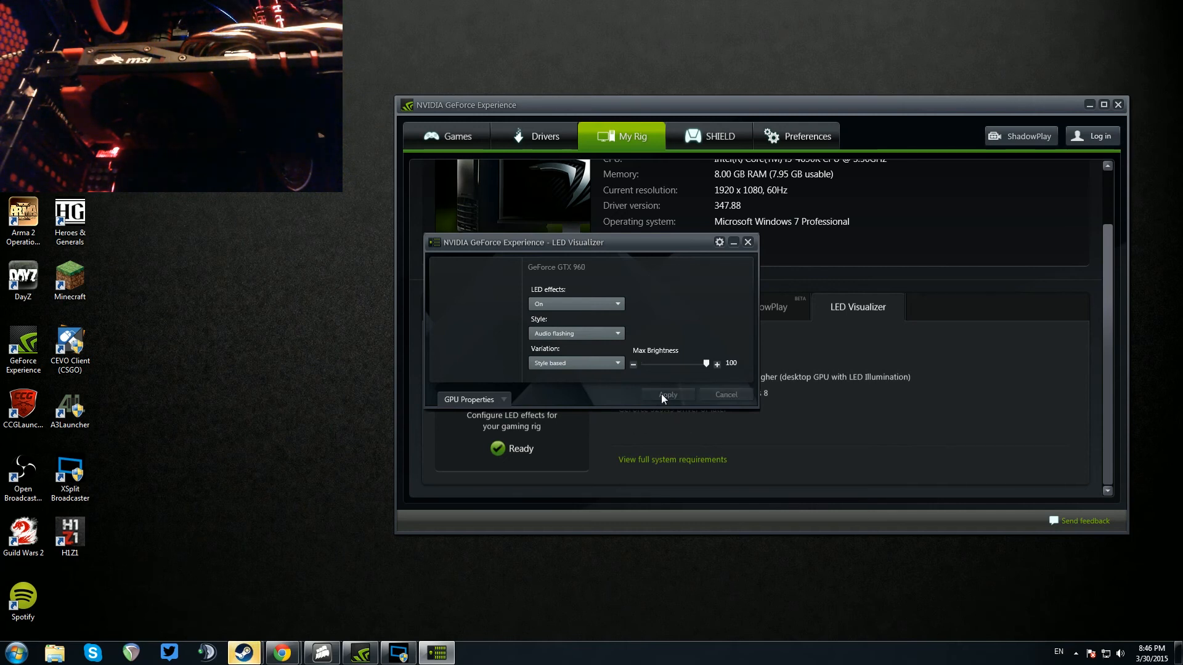
pyautogui.moveTo(588, 370)
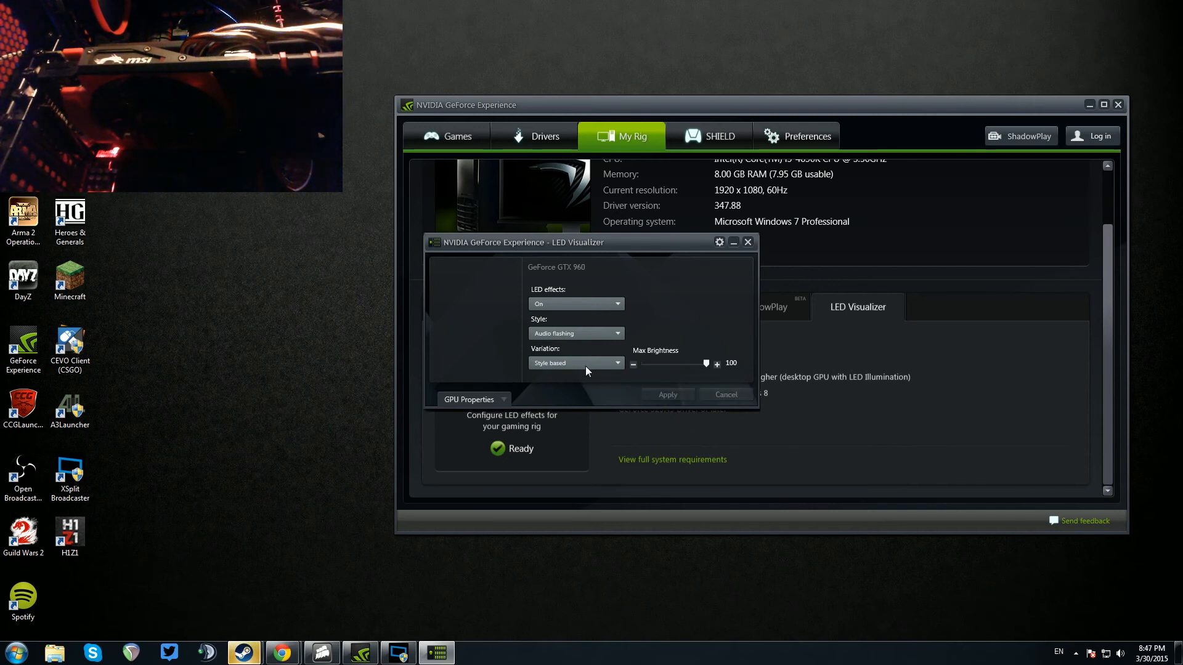
pyautogui.click(575, 333)
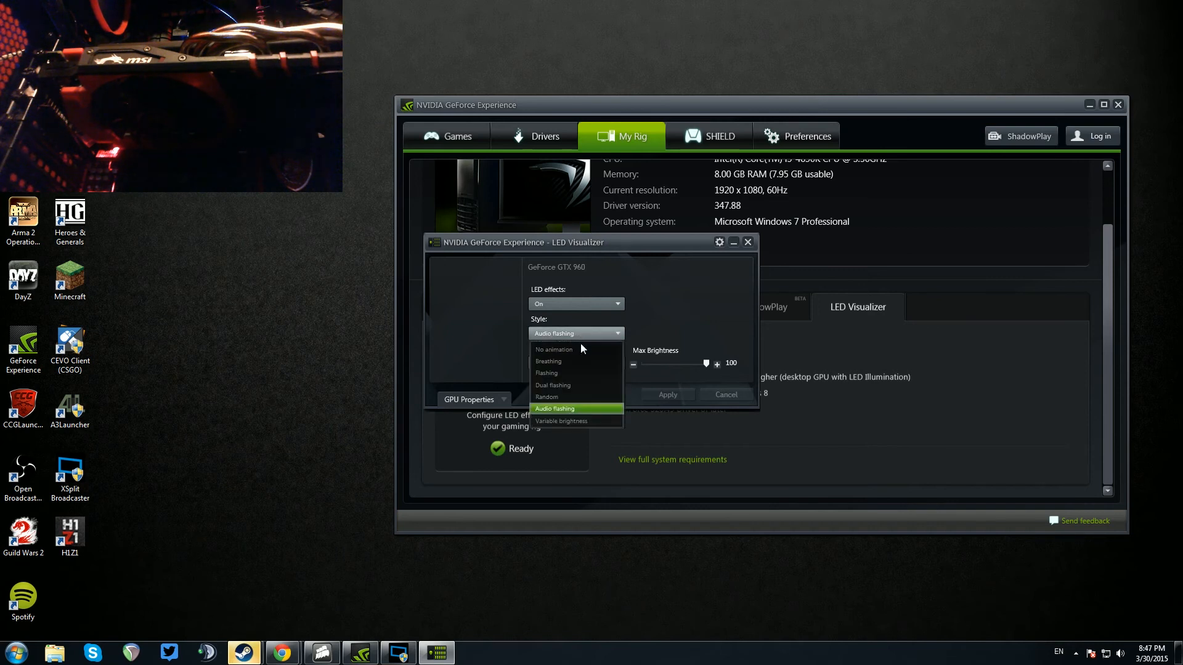
pyautogui.click(548, 361)
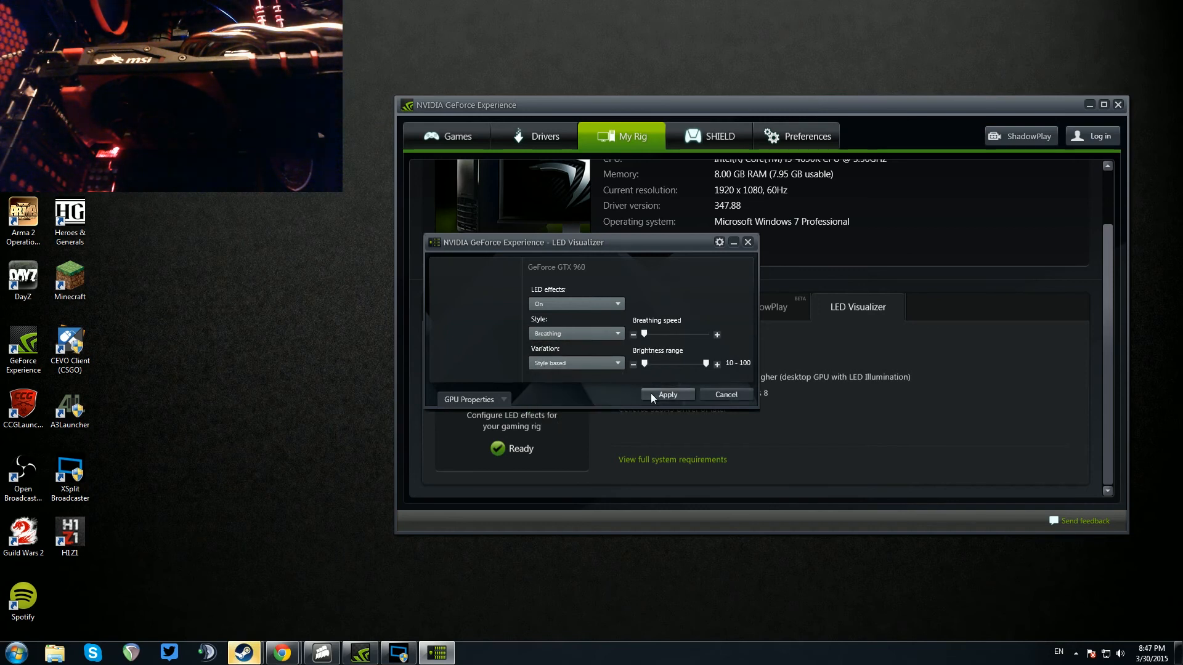
# - Apply the Breathing style to the GTX 960 and close the LED Visualizer window
pyautogui.click(666, 394)
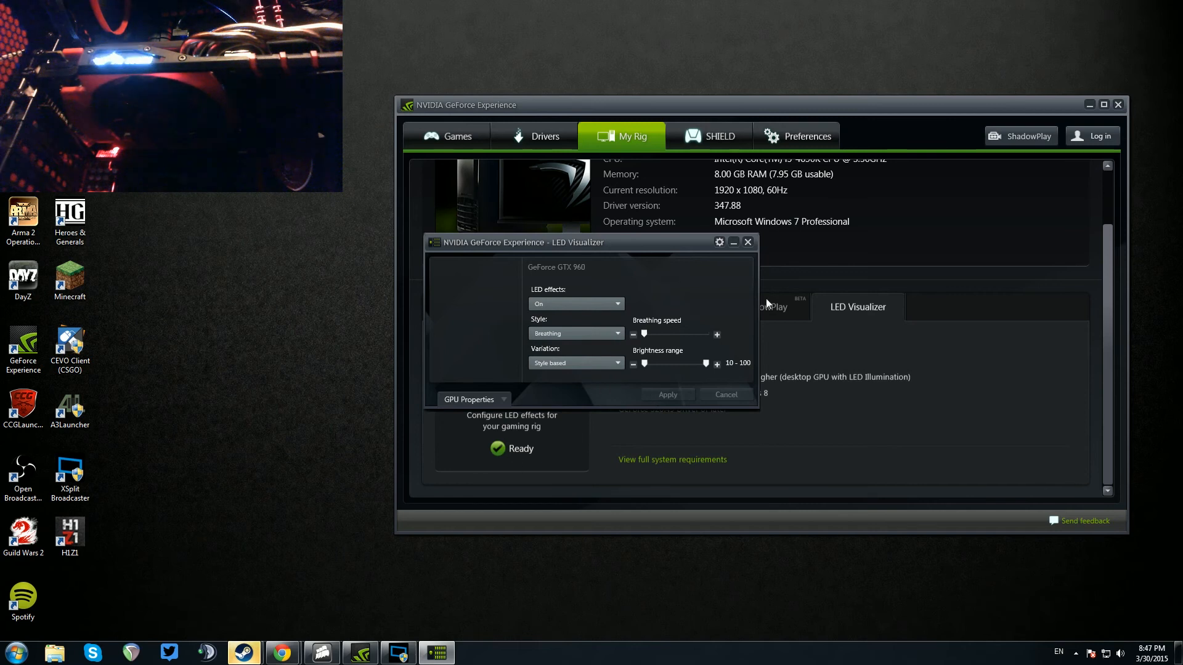
pyautogui.moveTo(748, 276)
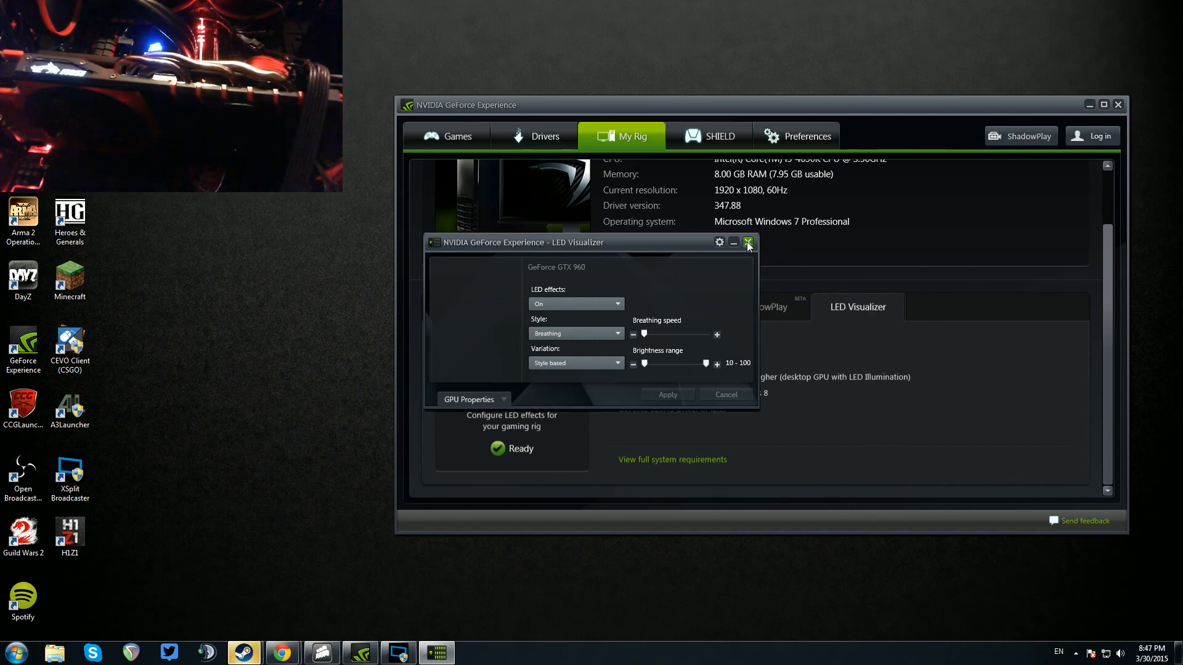
pyautogui.click(747, 242)
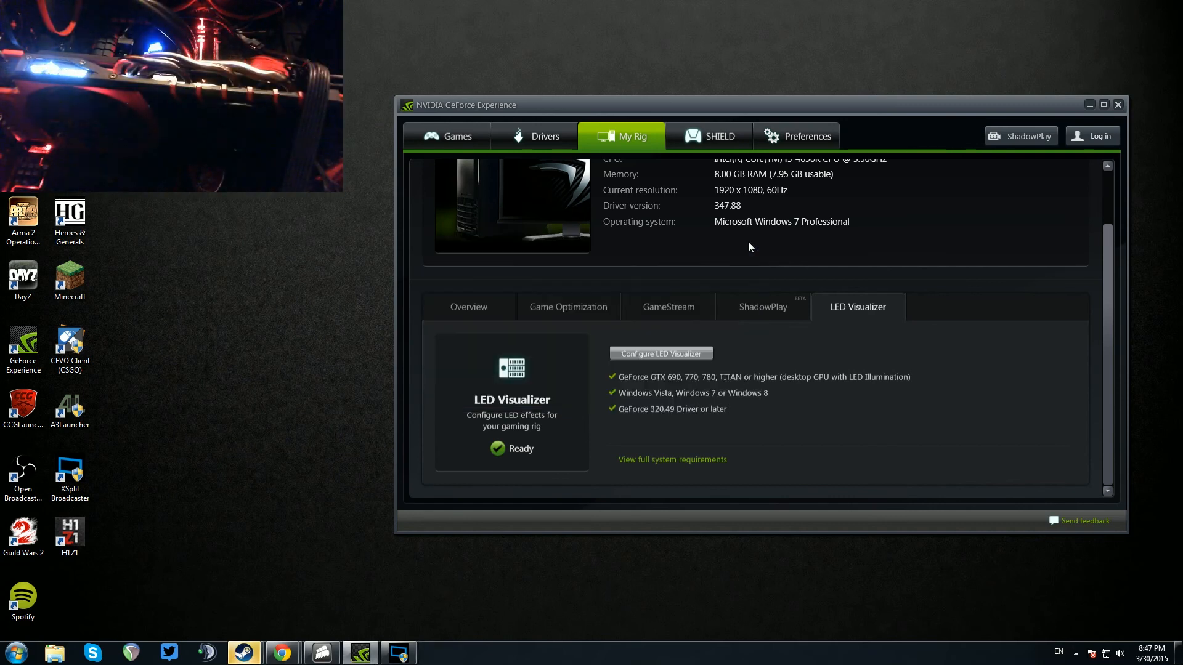